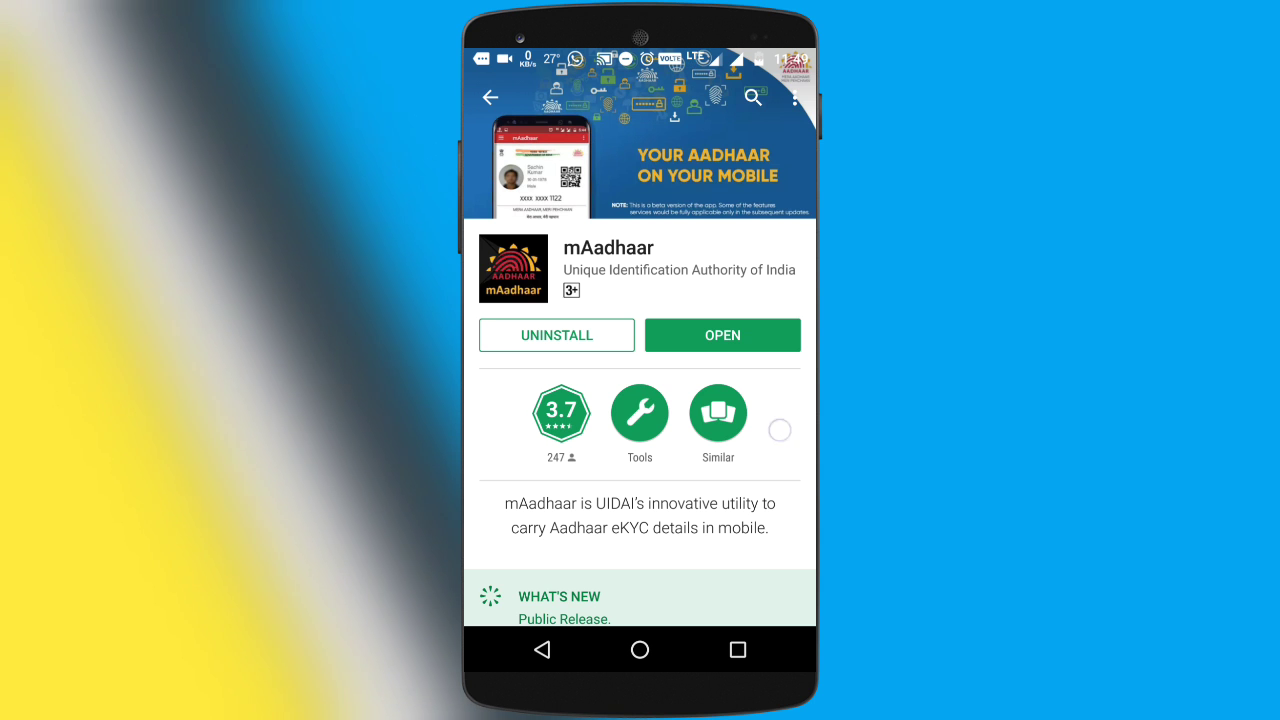
# Step: Open the saved Aadhaar profile from the home screen to show its card with TOTP and locked biometrics
pyautogui.scroll(-3)
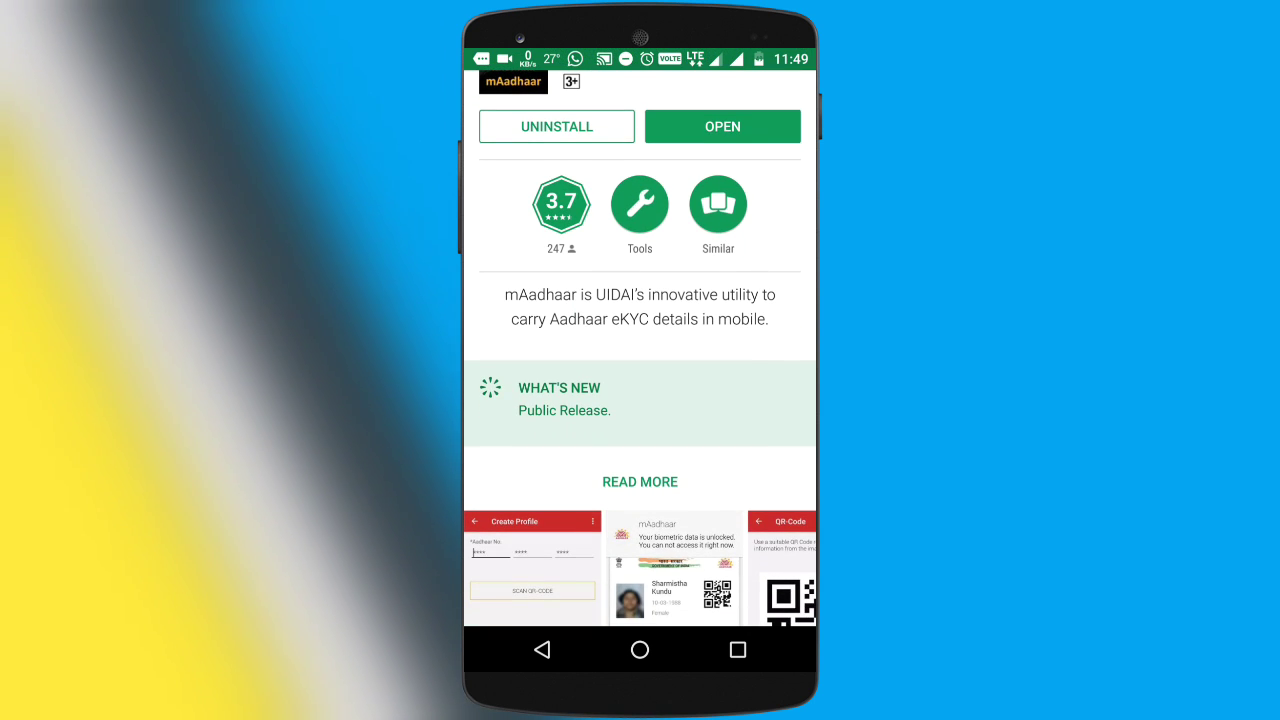
pyautogui.scroll(-3)
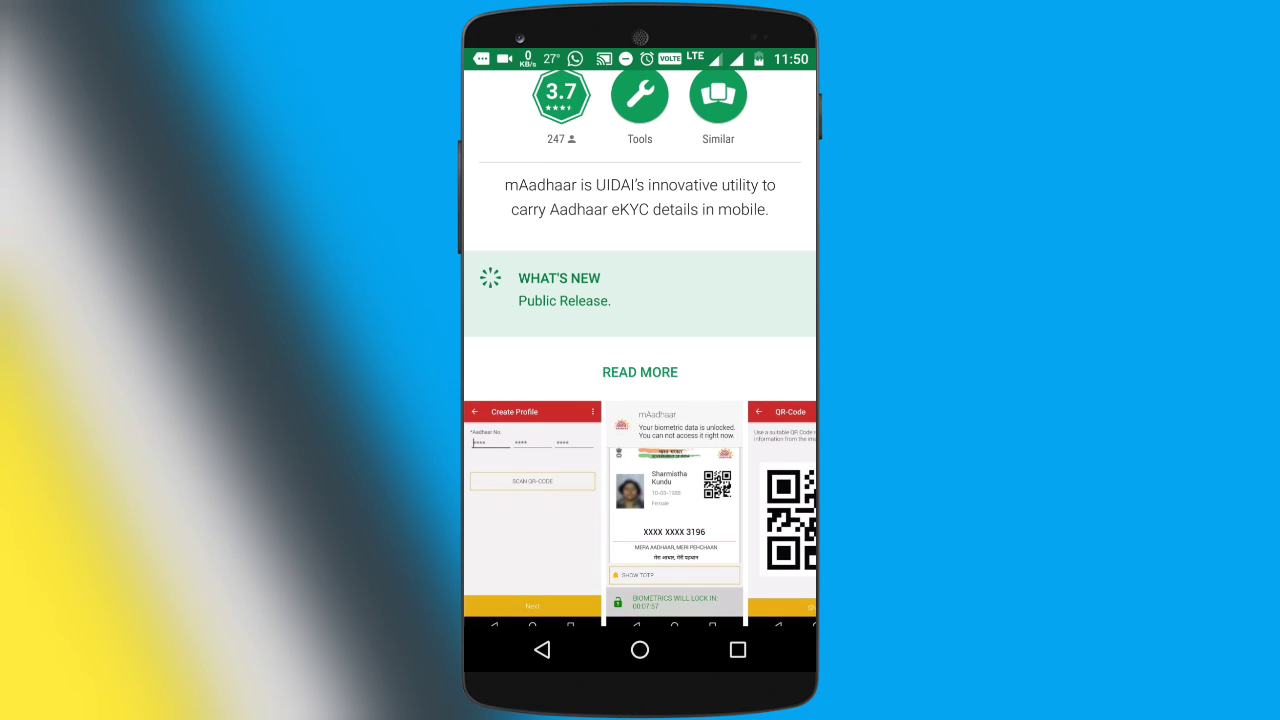
pyautogui.scroll(-3)
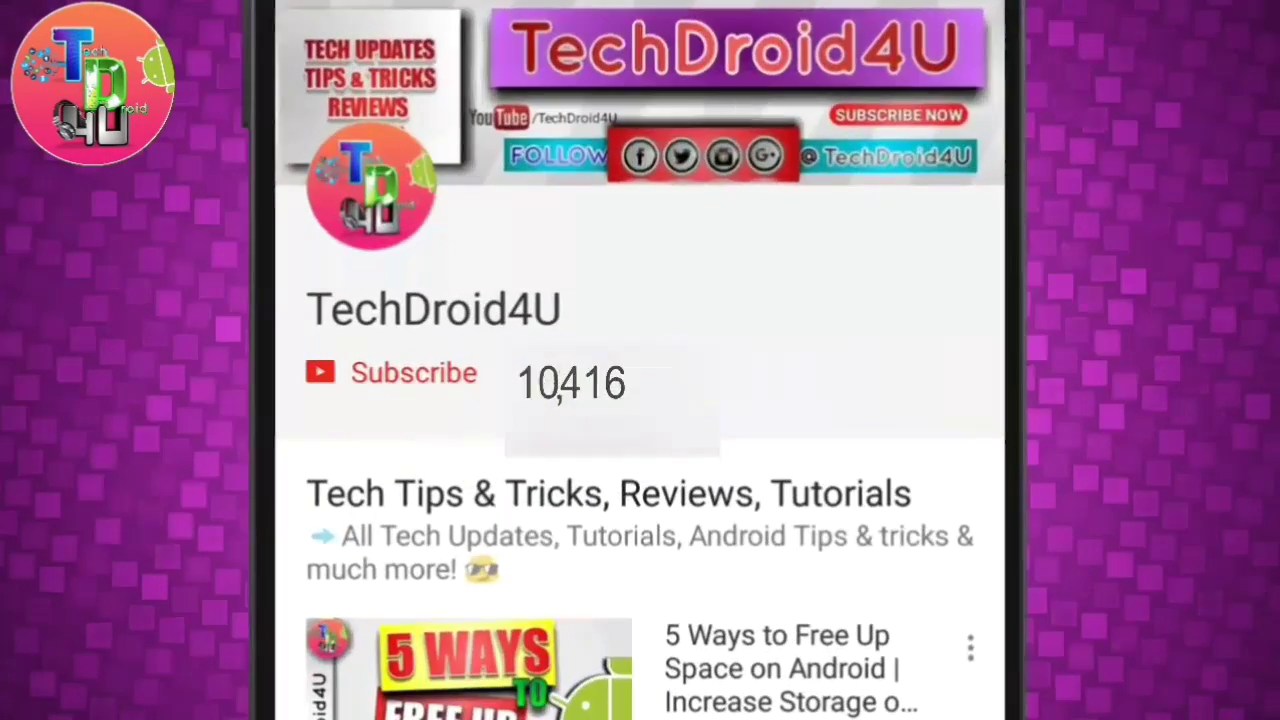
pyautogui.click(412, 372)
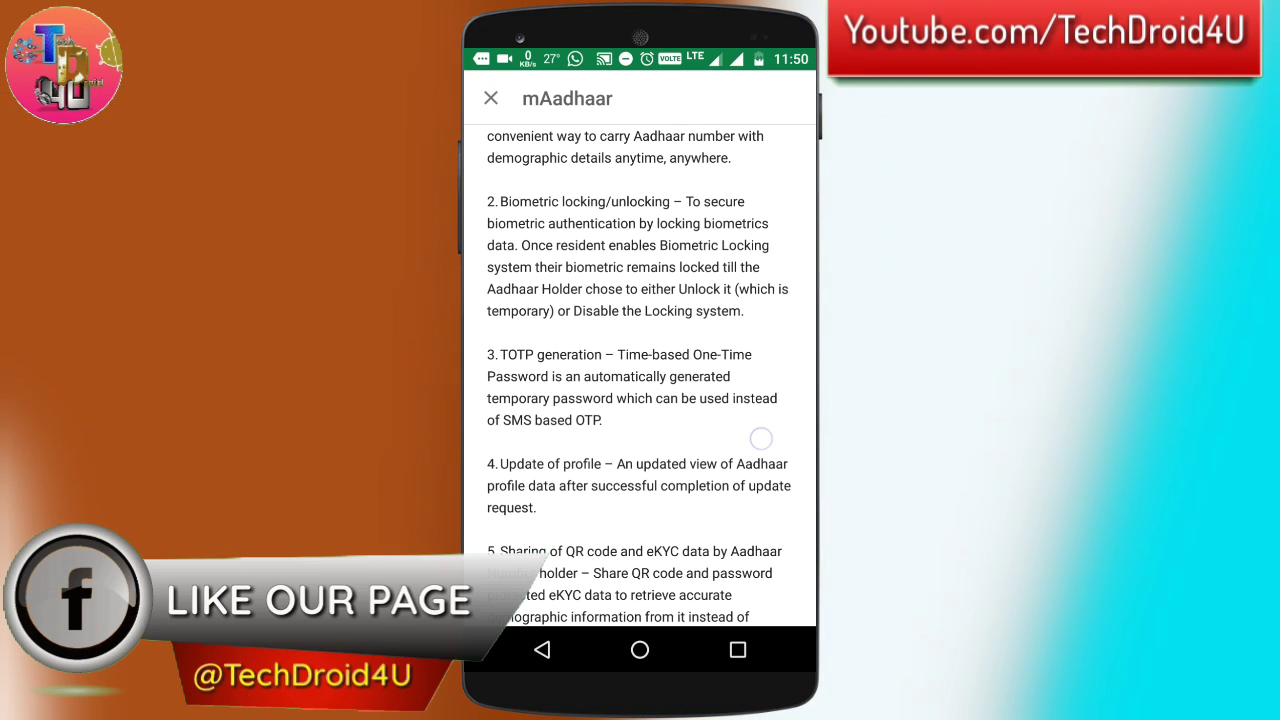
pyautogui.scroll(-3)
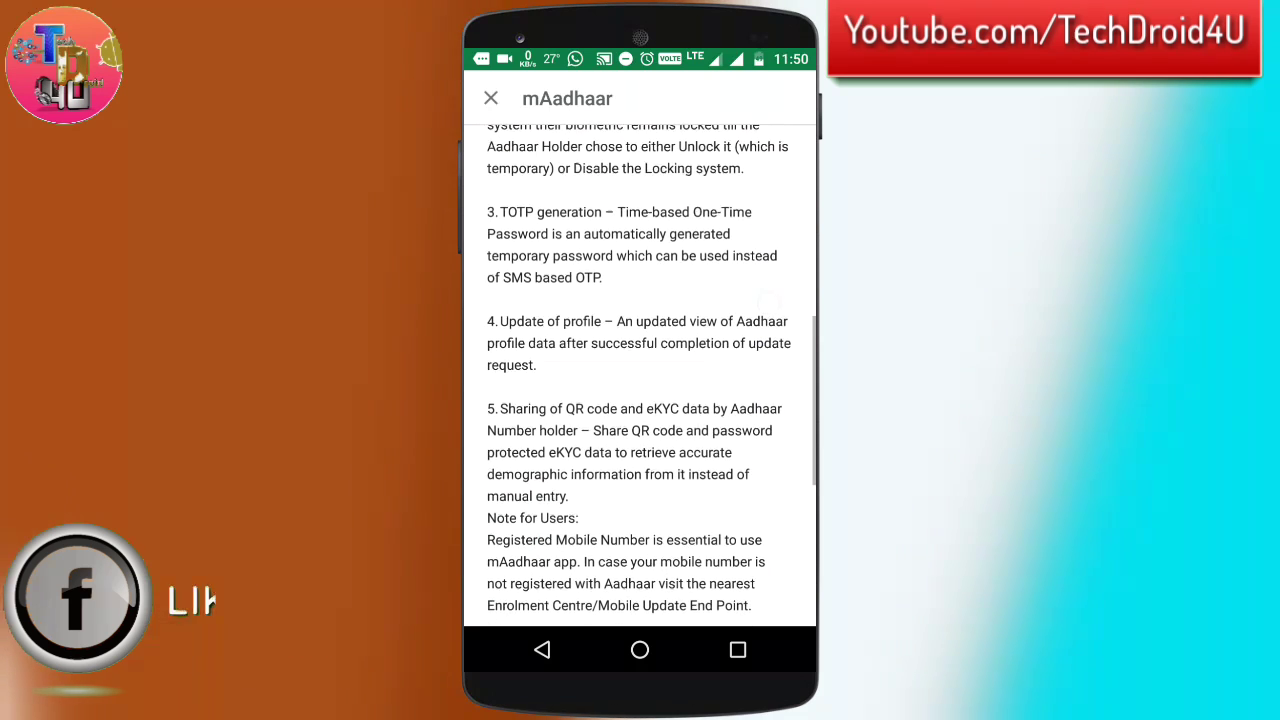
pyautogui.scroll(3)
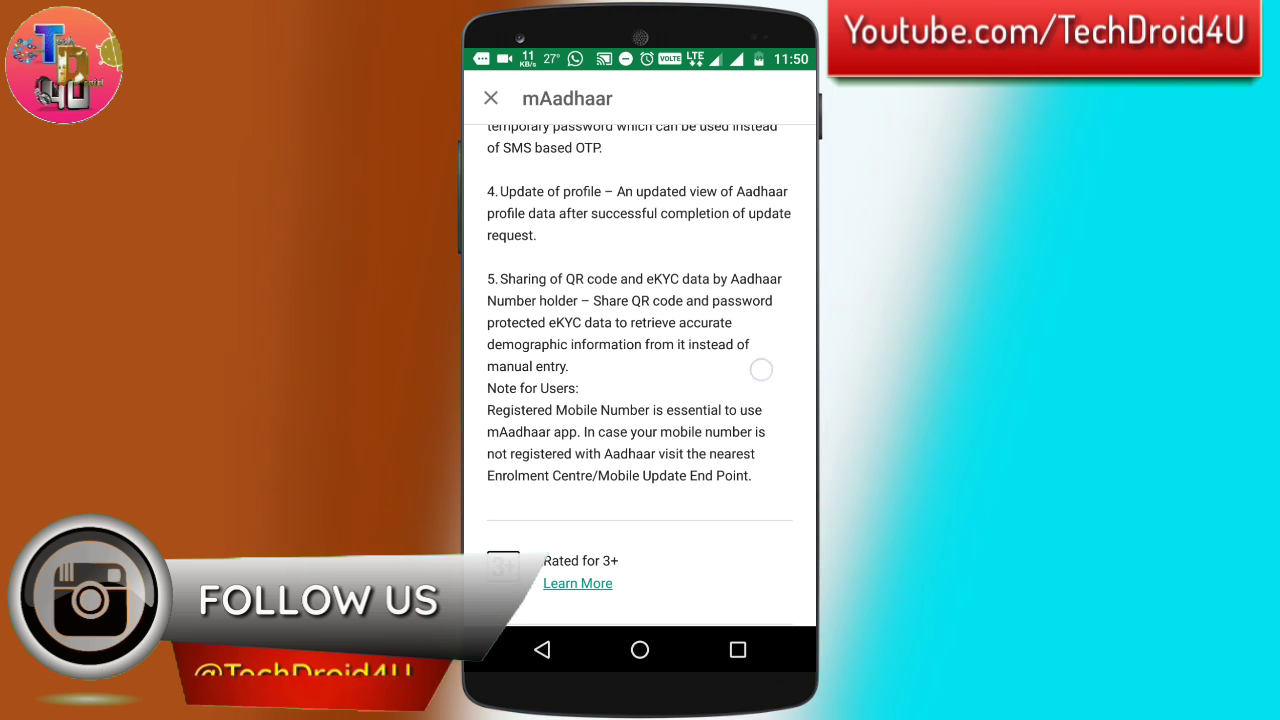
pyautogui.scroll(-3)
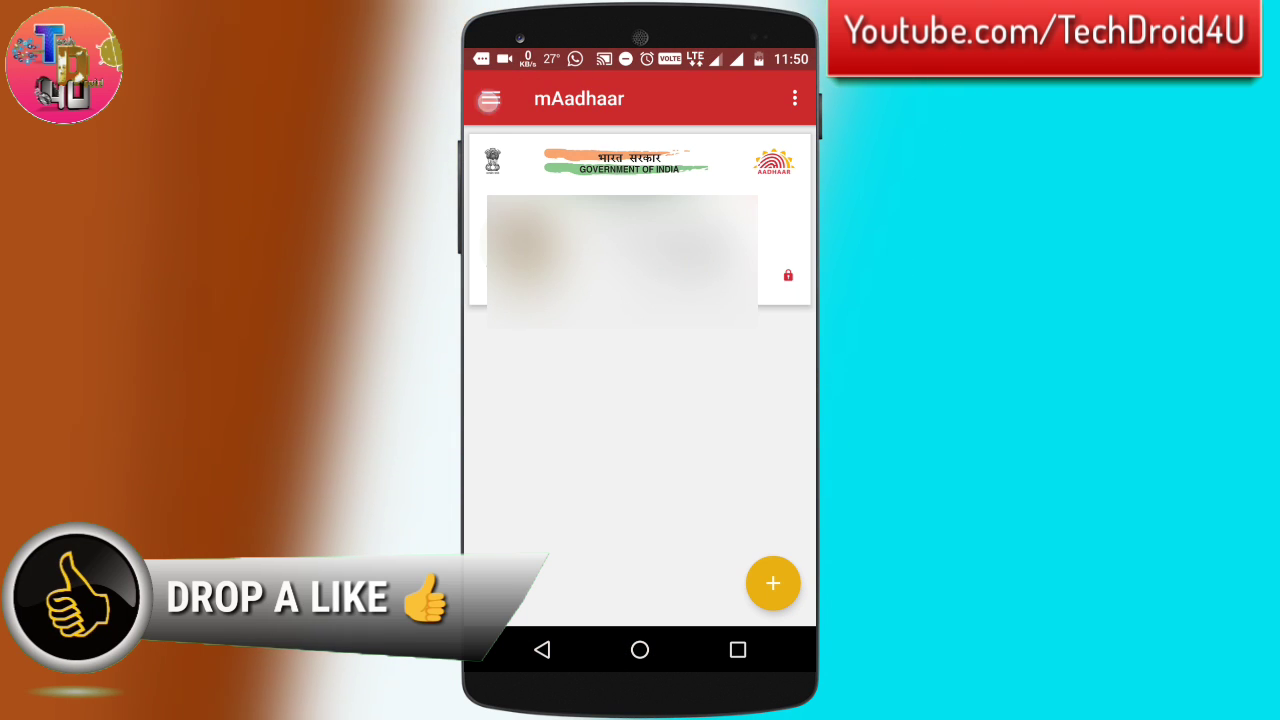
pyautogui.click(488, 98)
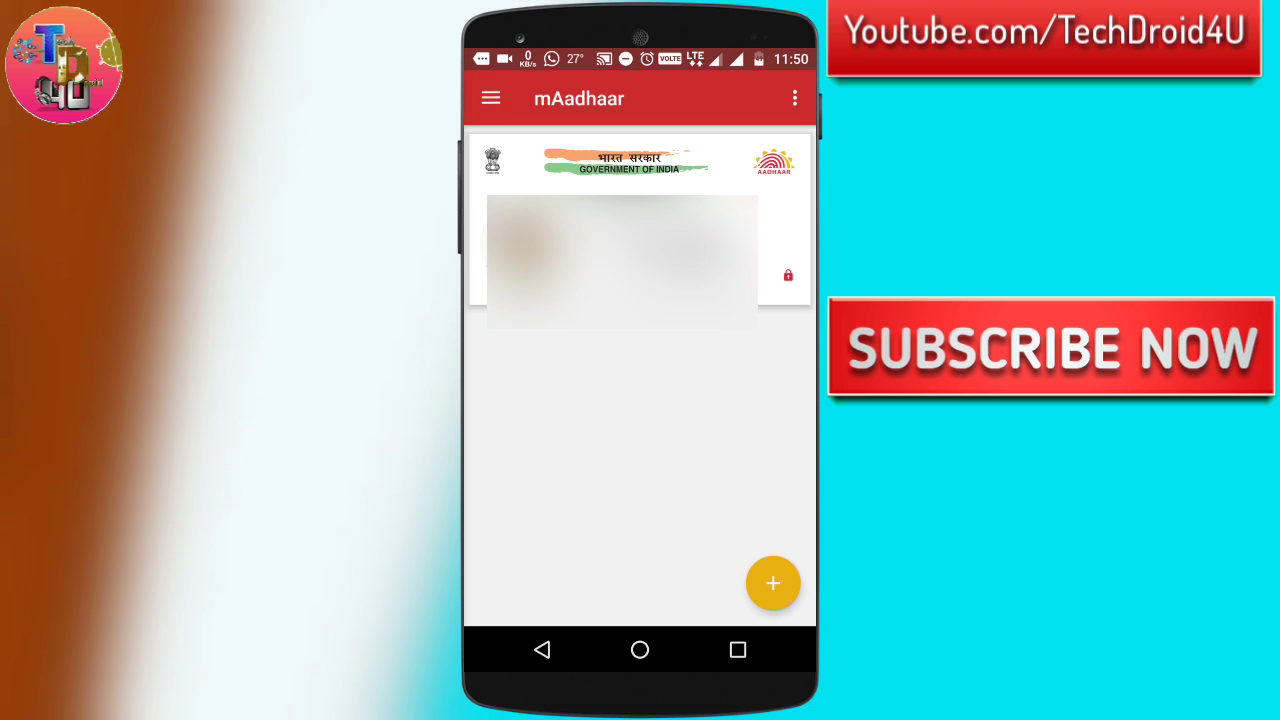
pyautogui.click(490, 98)
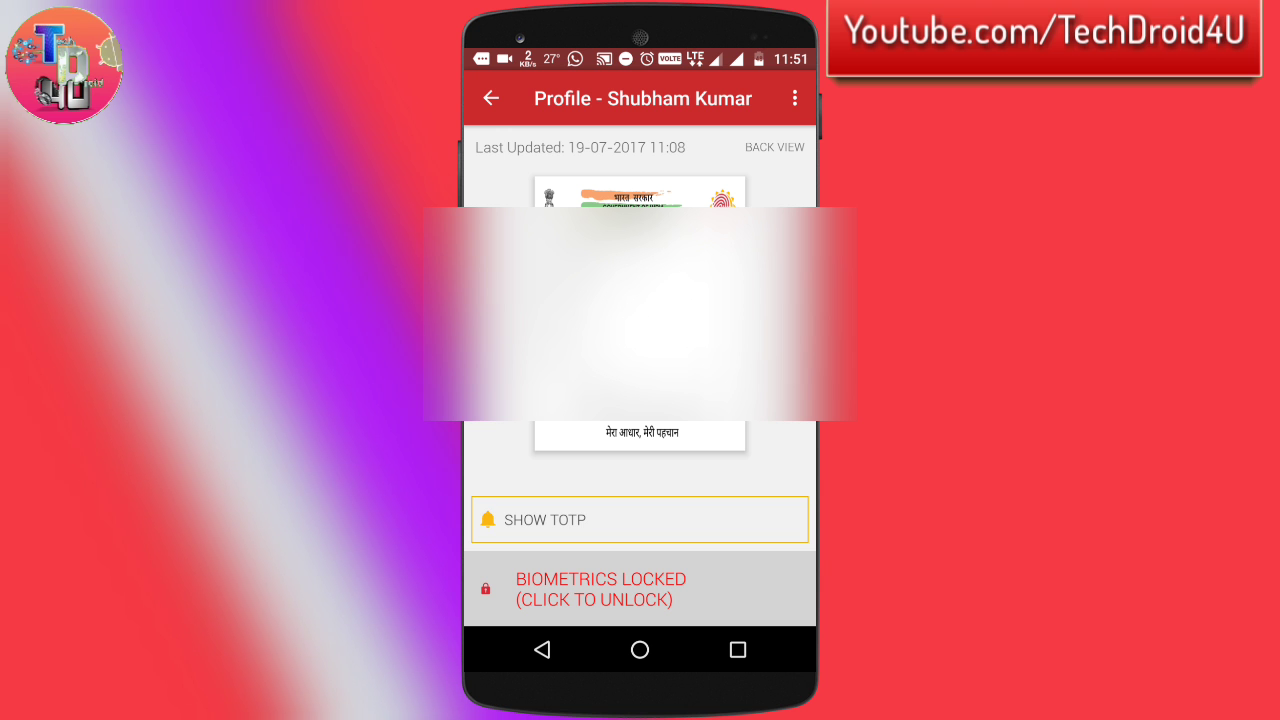
# Step: Flip the card to its back view, then reach Biometric Settings from the profile actions menu
pyautogui.click(774, 146)
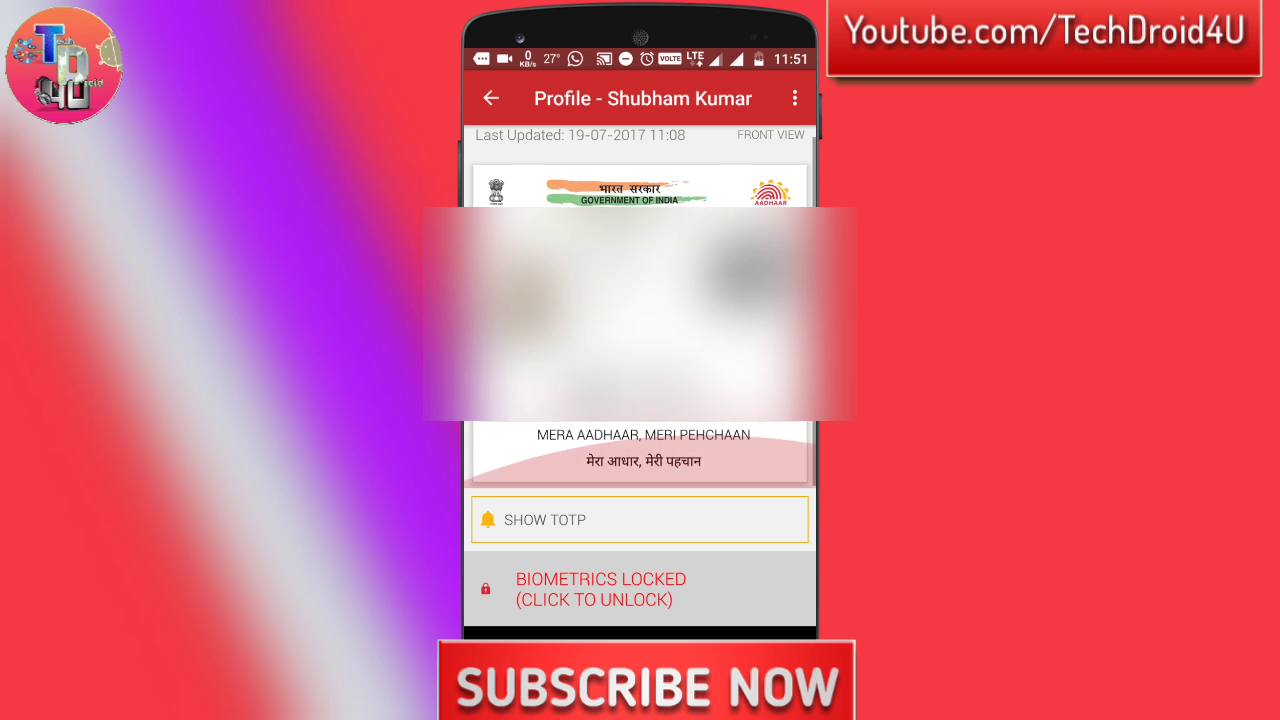
pyautogui.click(640, 588)
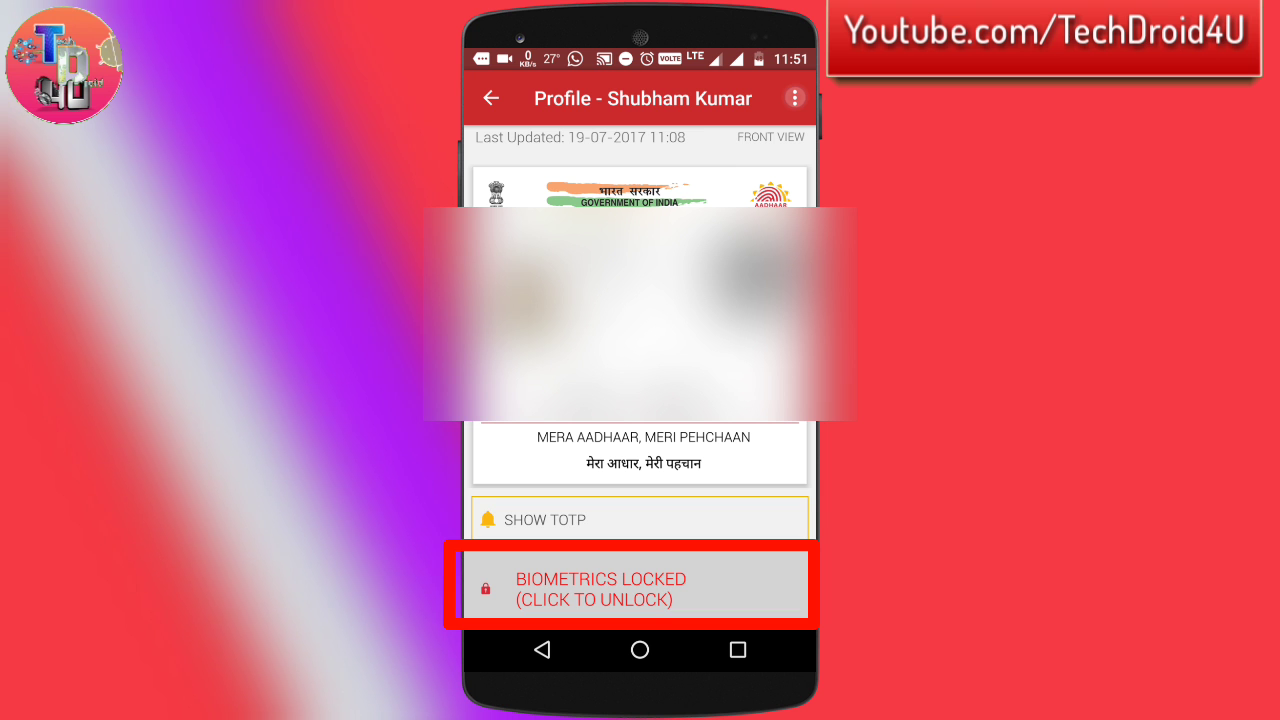
pyautogui.click(794, 98)
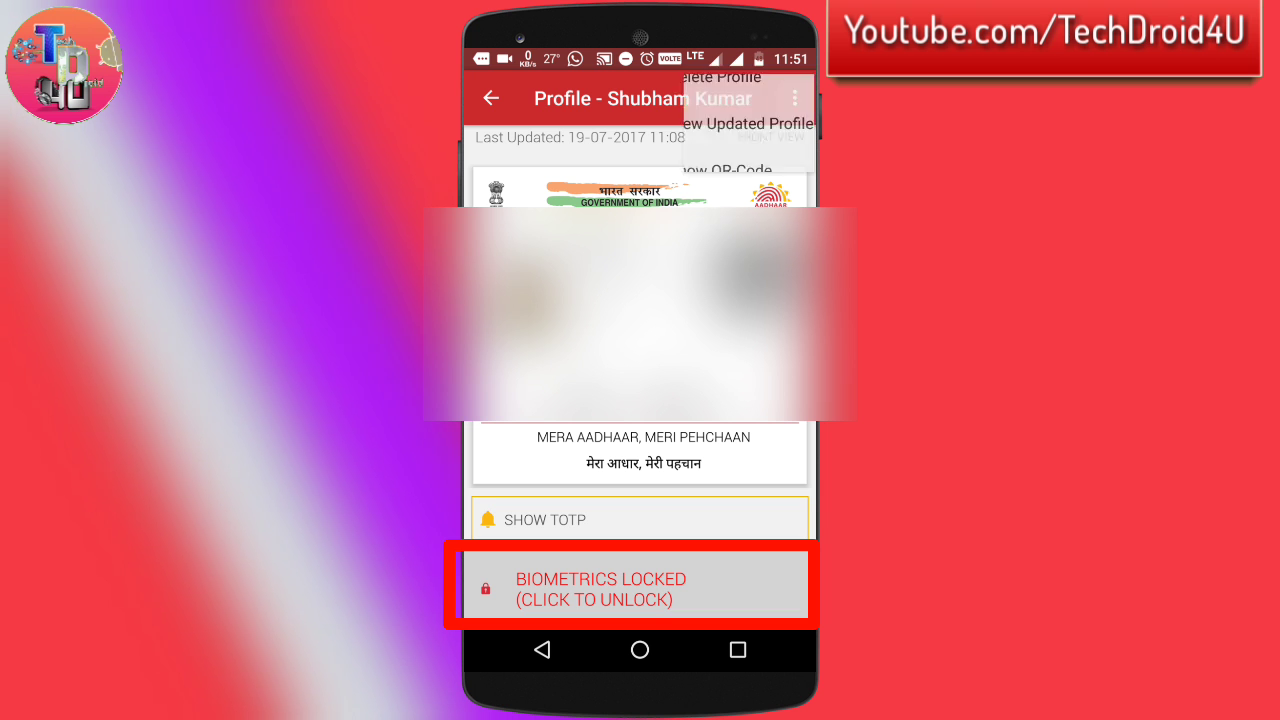
pyautogui.click(794, 98)
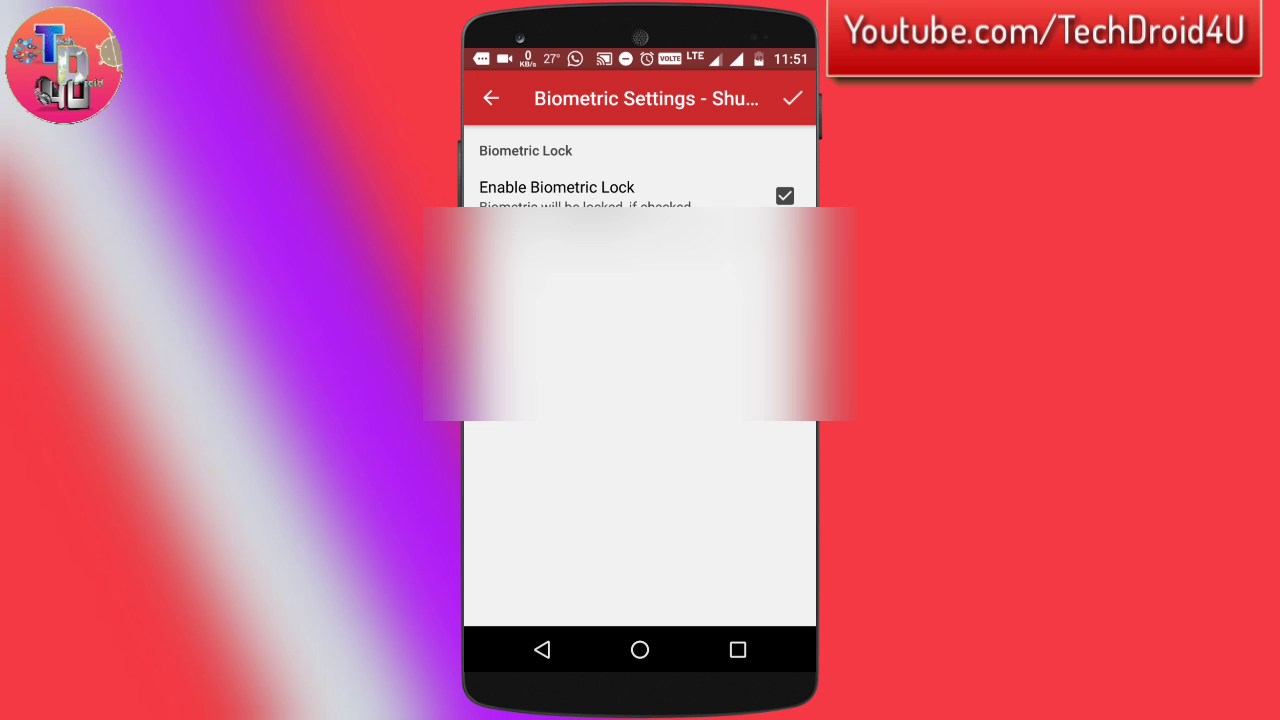
# Step: Leave Biometric Settings with Enable Biometric Lock still checked and return to the profile
pyautogui.scroll(-3)
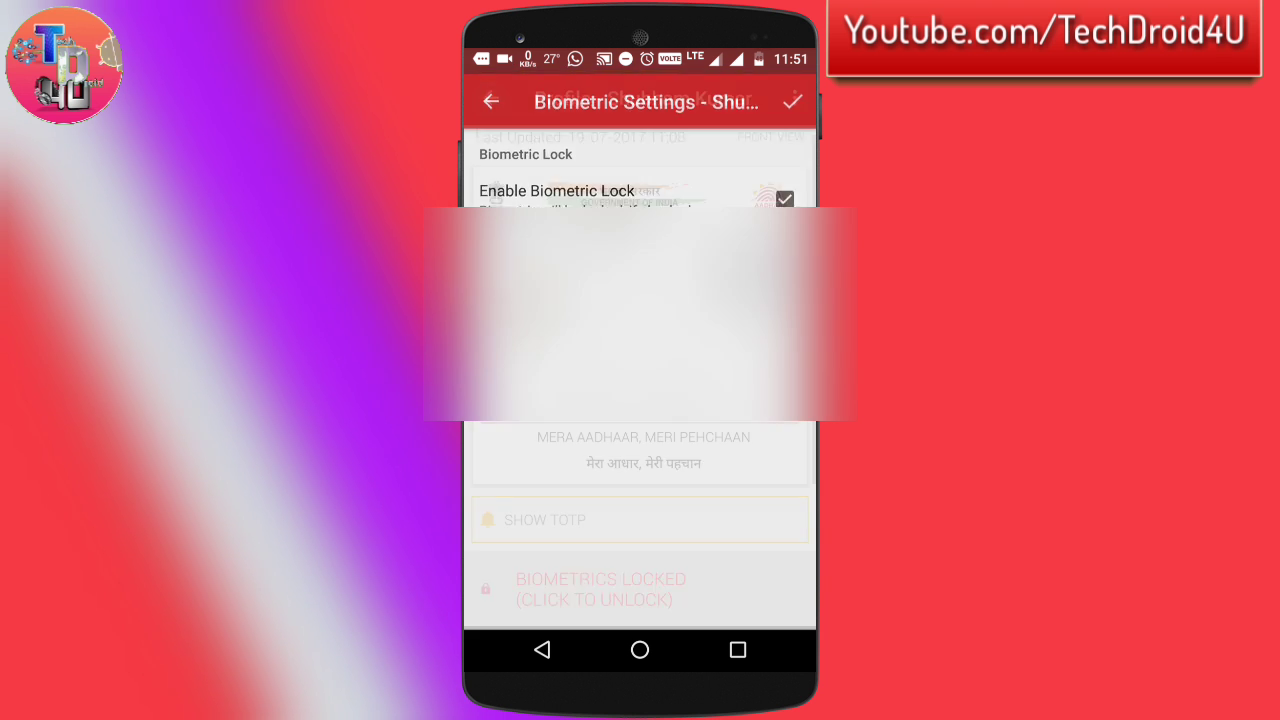
pyautogui.click(792, 100)
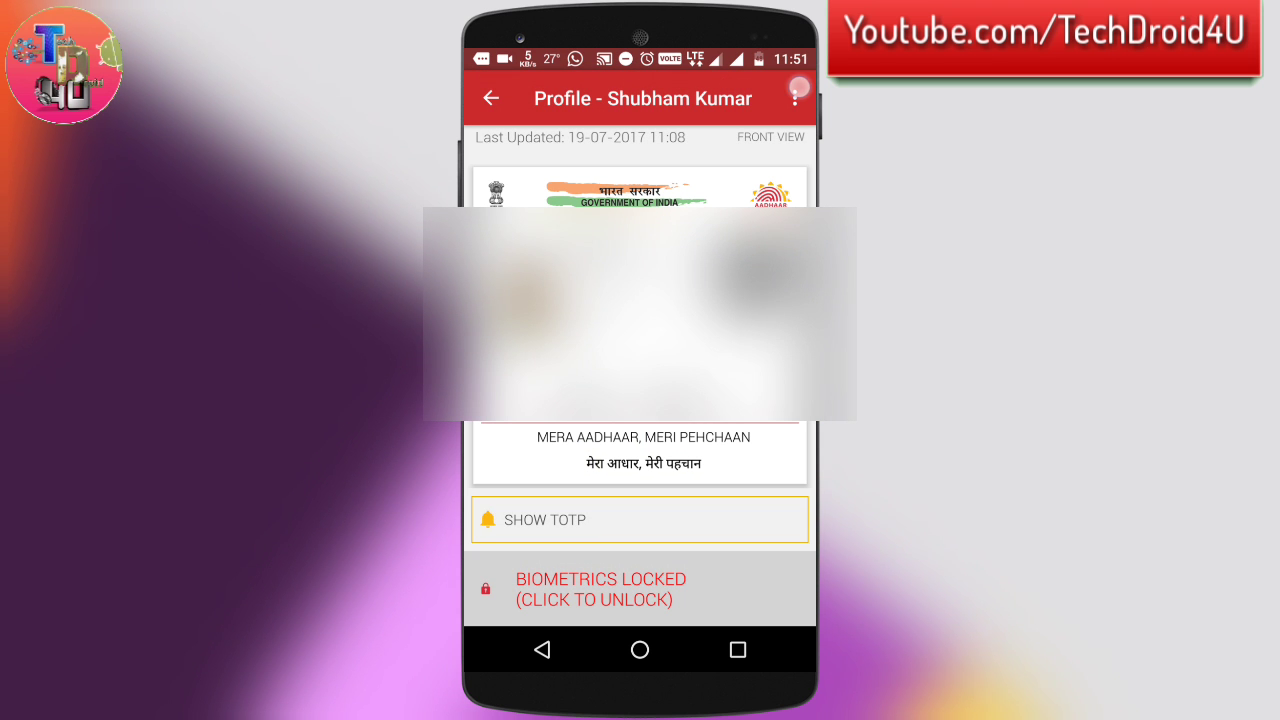
pyautogui.click(796, 98)
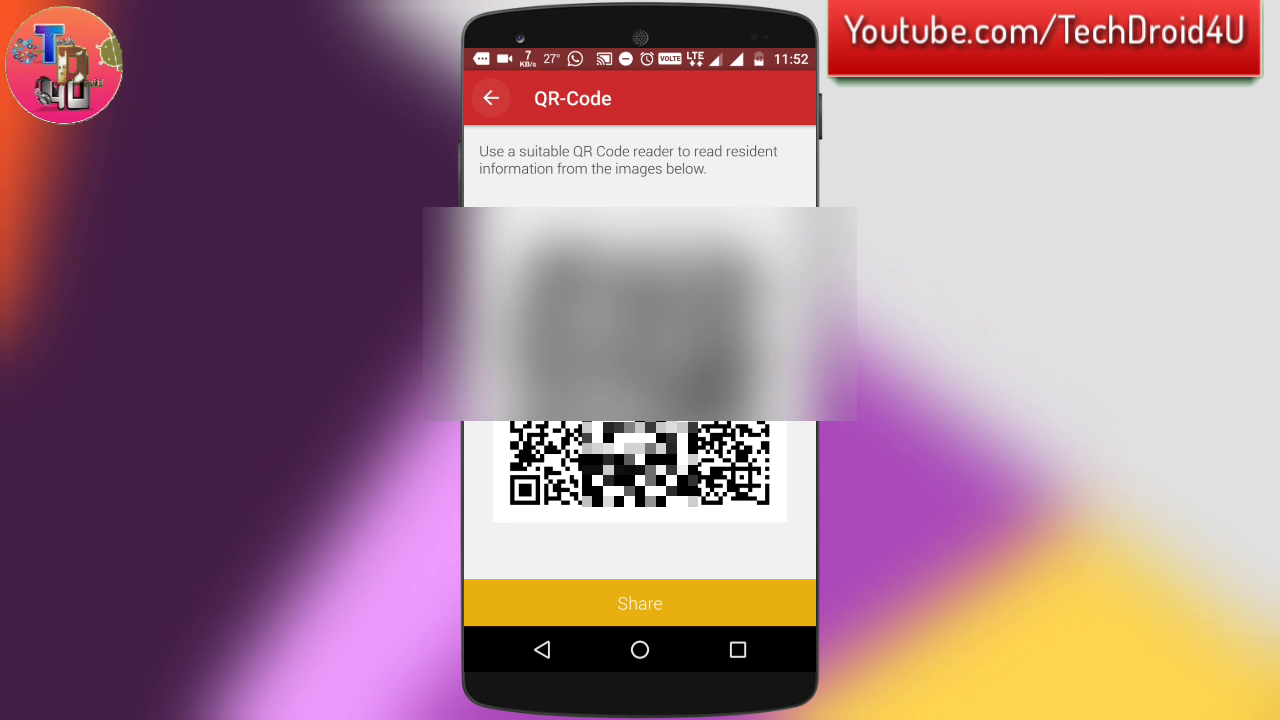
pyautogui.click(492, 98)
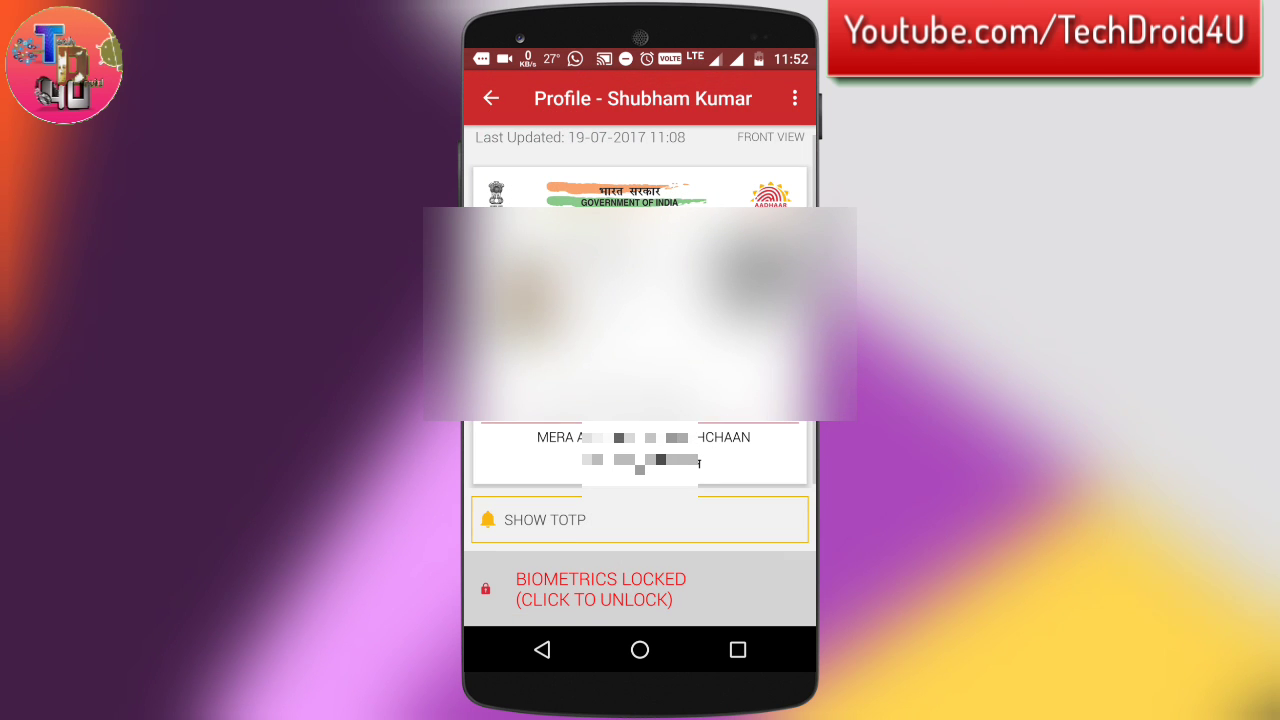
pyautogui.click(796, 98)
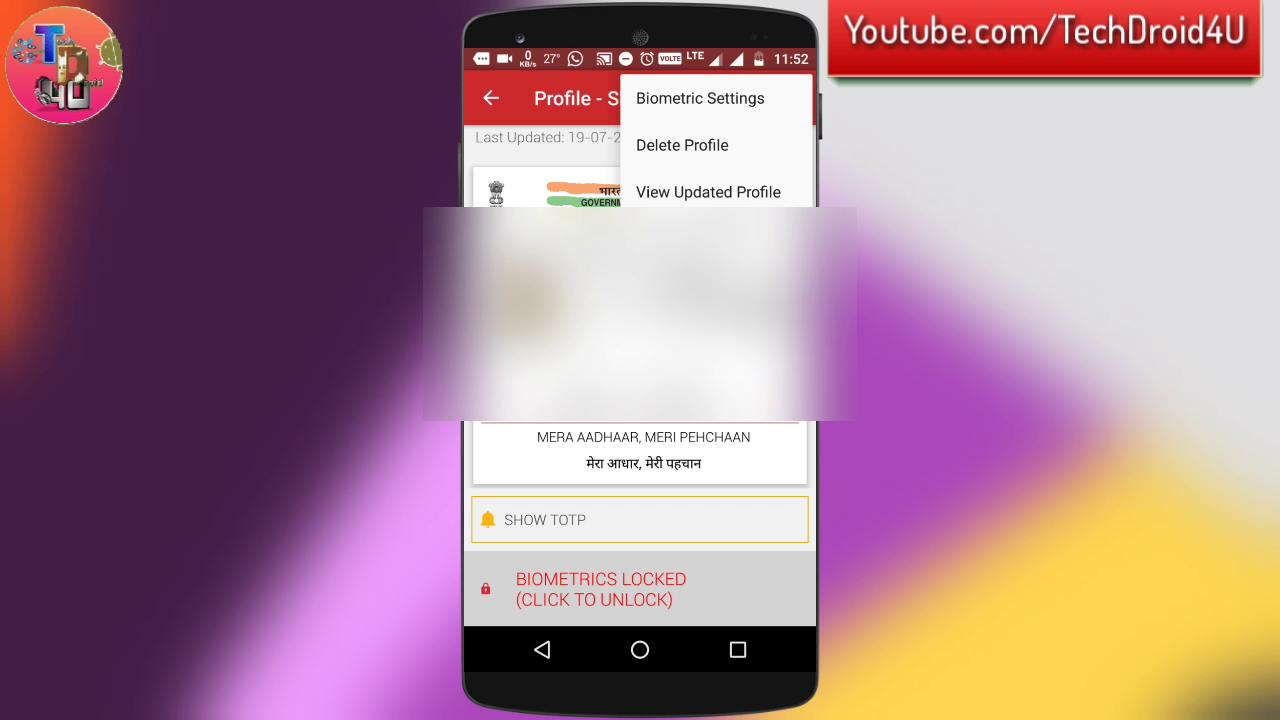
# Step: Leave the profile for the home screen and enter the app-wide Settings screen
pyautogui.click(680, 144)
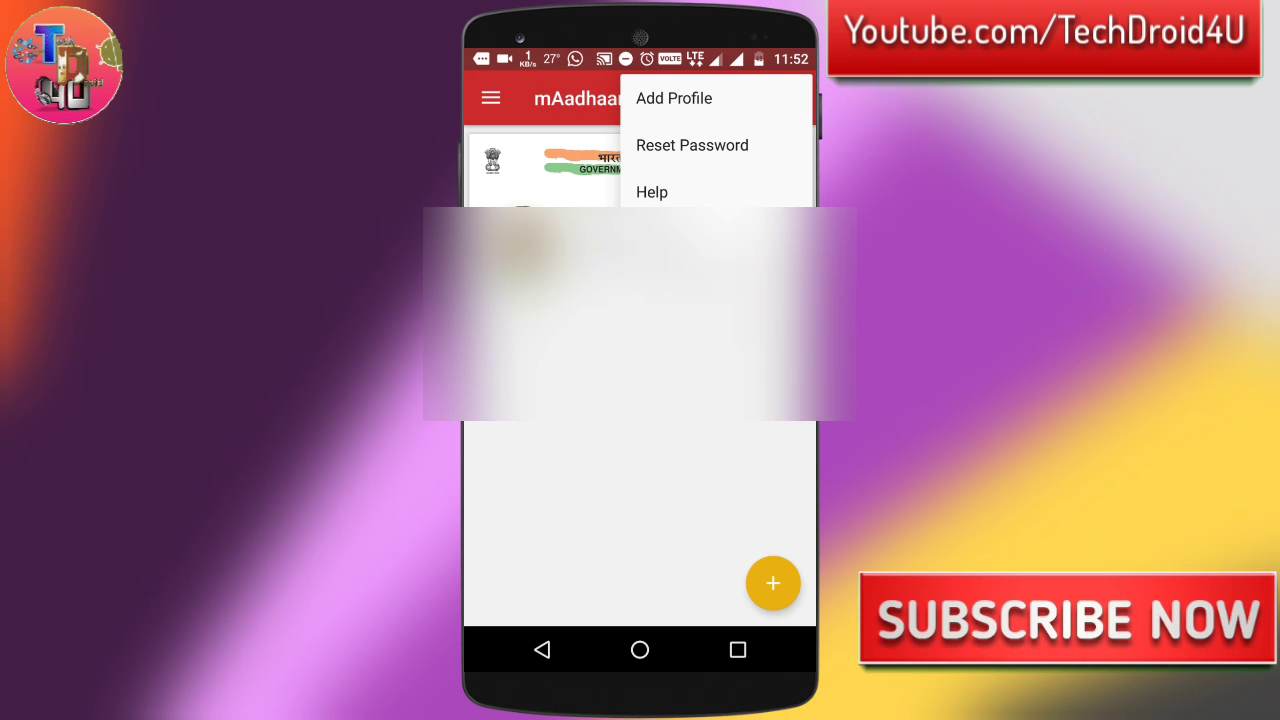
pyautogui.click(490, 96)
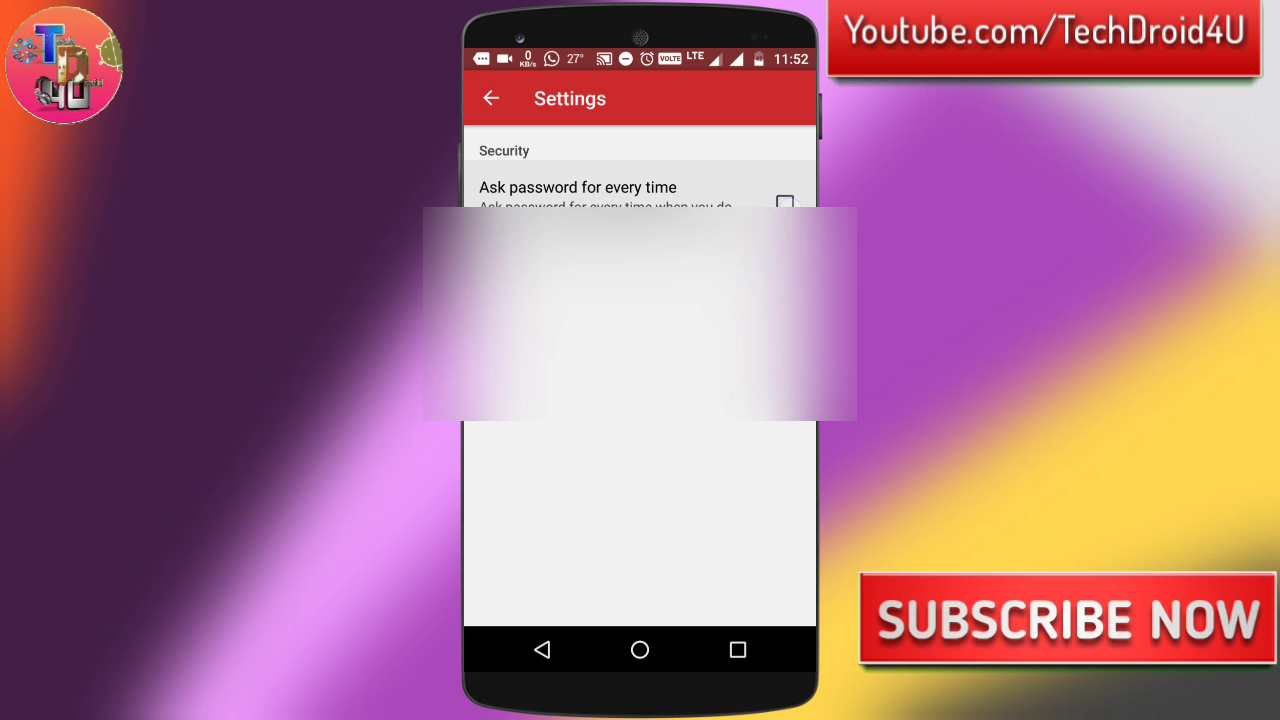
# Step: Enable 'Ask password for every time', go back home and bring up the home screen menu
pyautogui.click(784, 204)
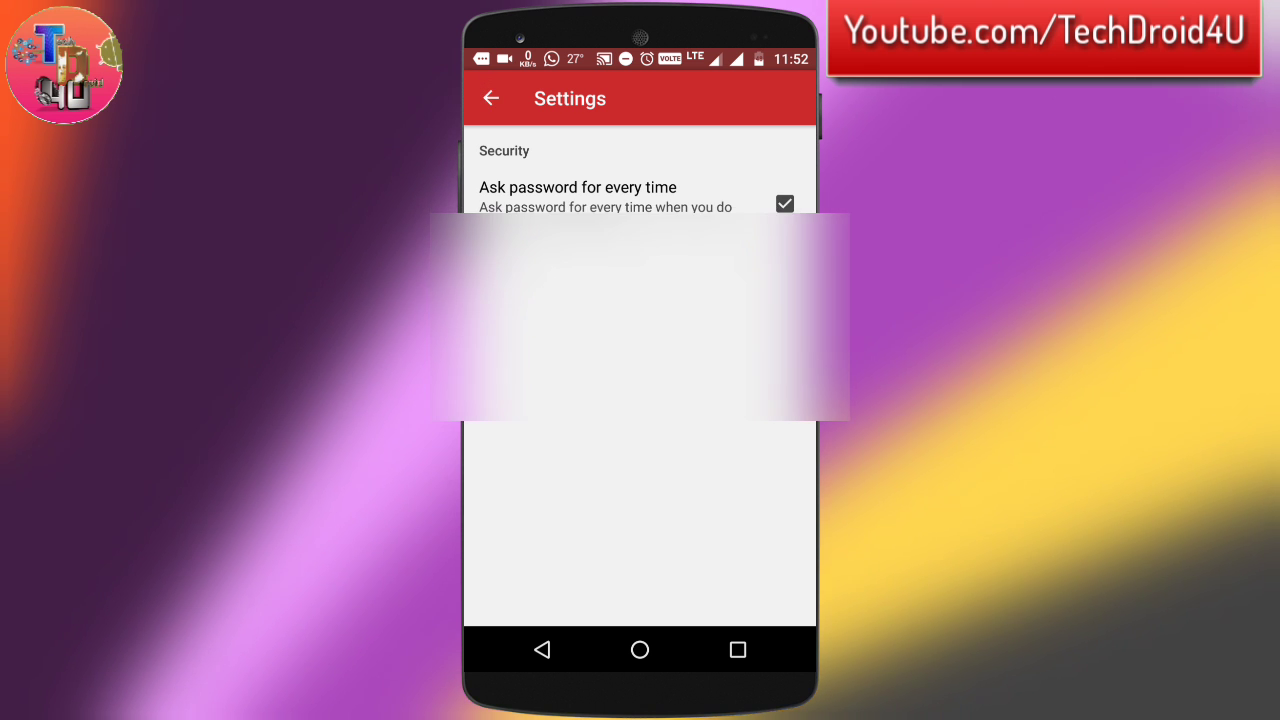
pyautogui.click(492, 98)
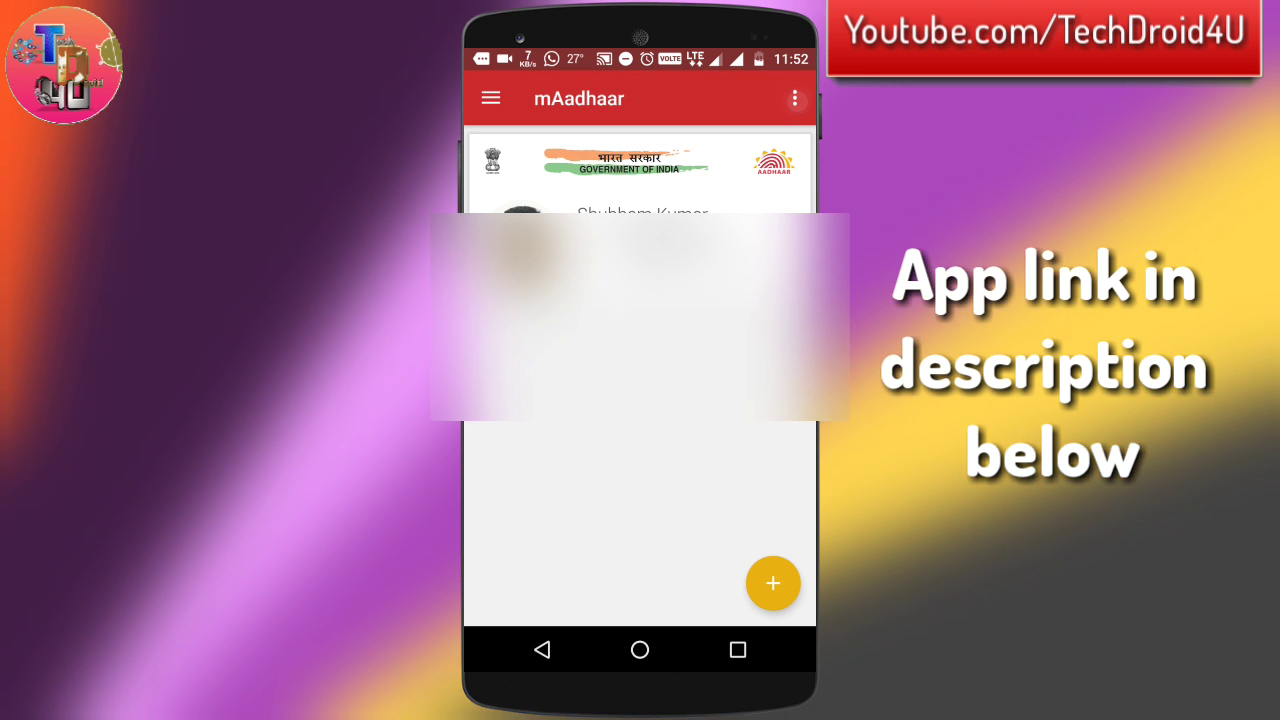
pyautogui.click(794, 98)
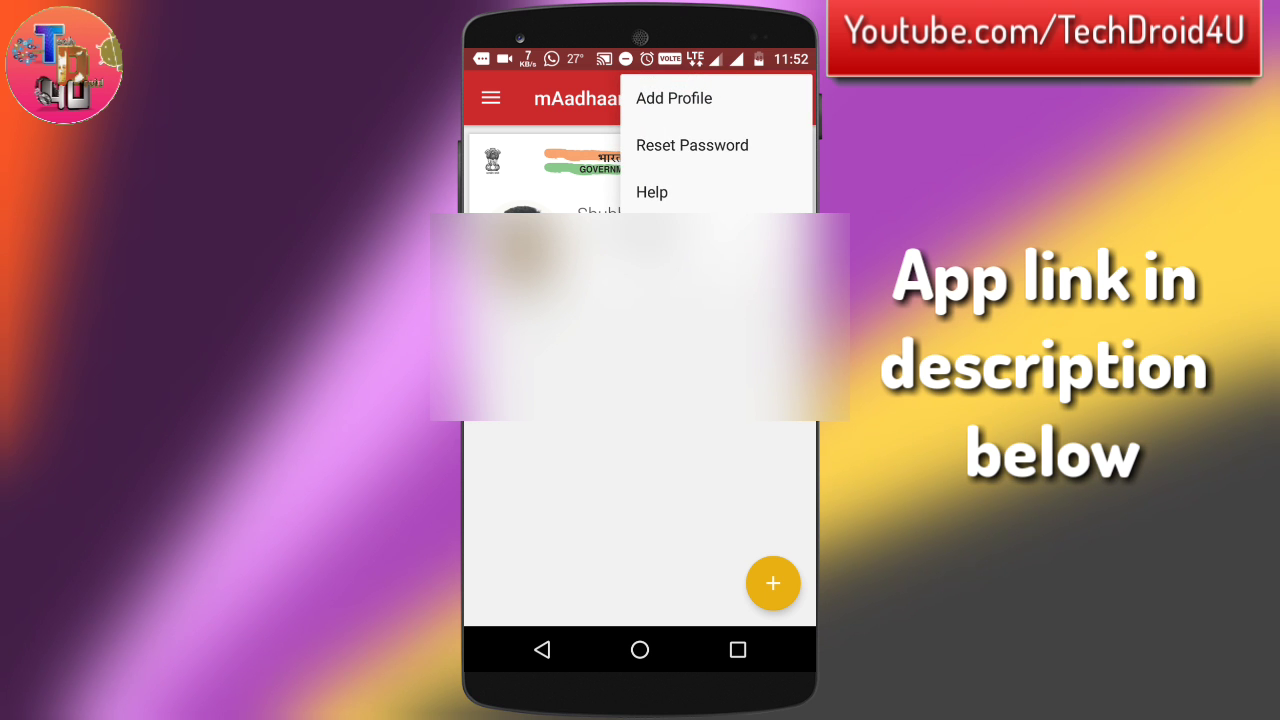